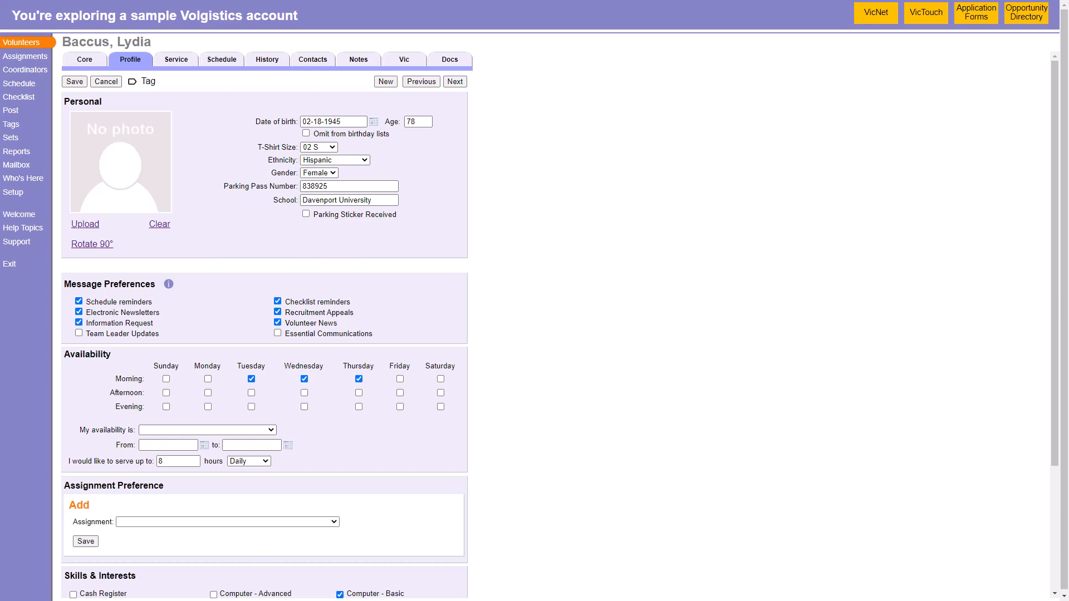
{"action": "mouse_move", "coordinate": [15, 138]}
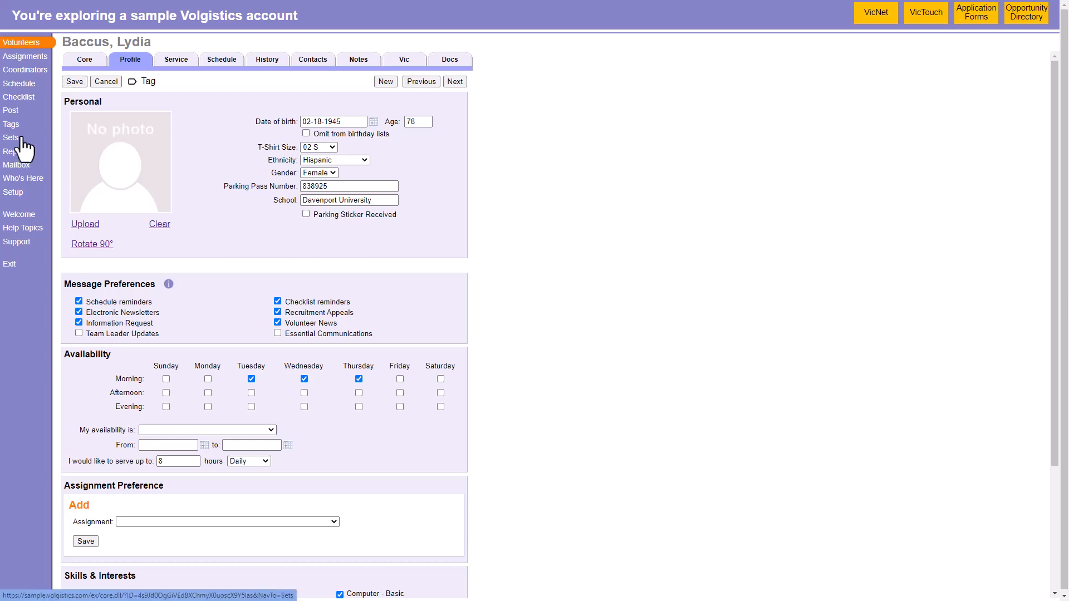
{"action": "left_click", "coordinate": [11, 138]}
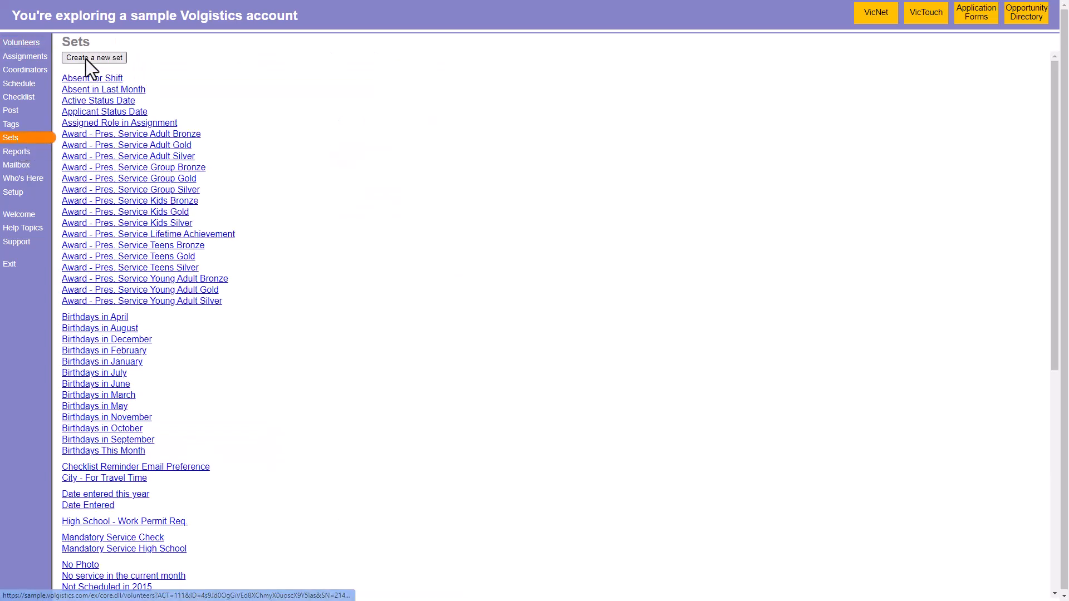
Step: Create a new set named School based on volunteers' School field
{"action": "left_click", "coordinate": [93, 58]}
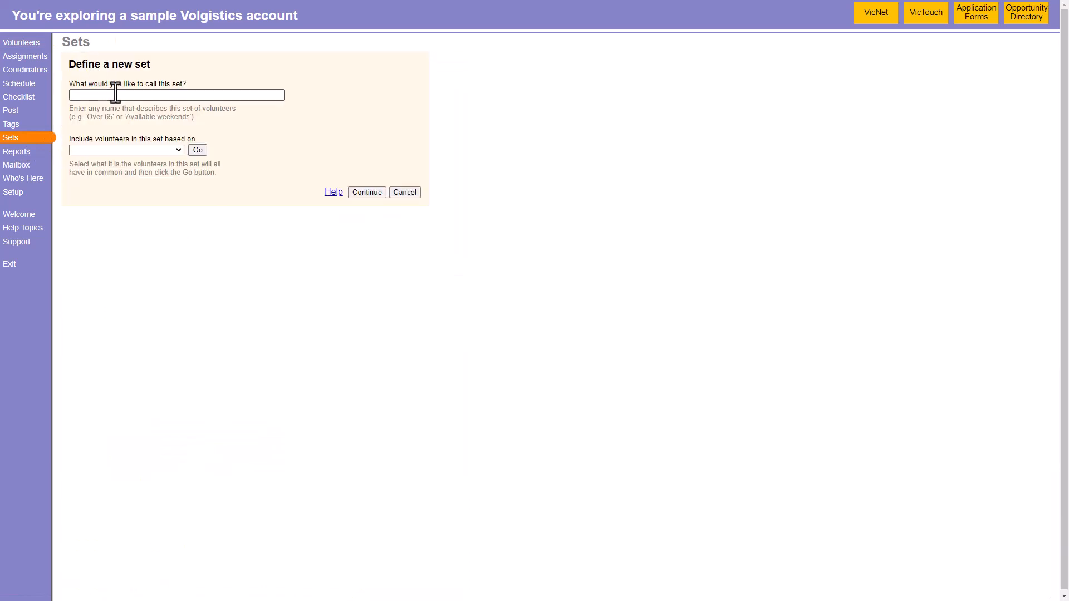
{"action": "type", "text": "Scho"}
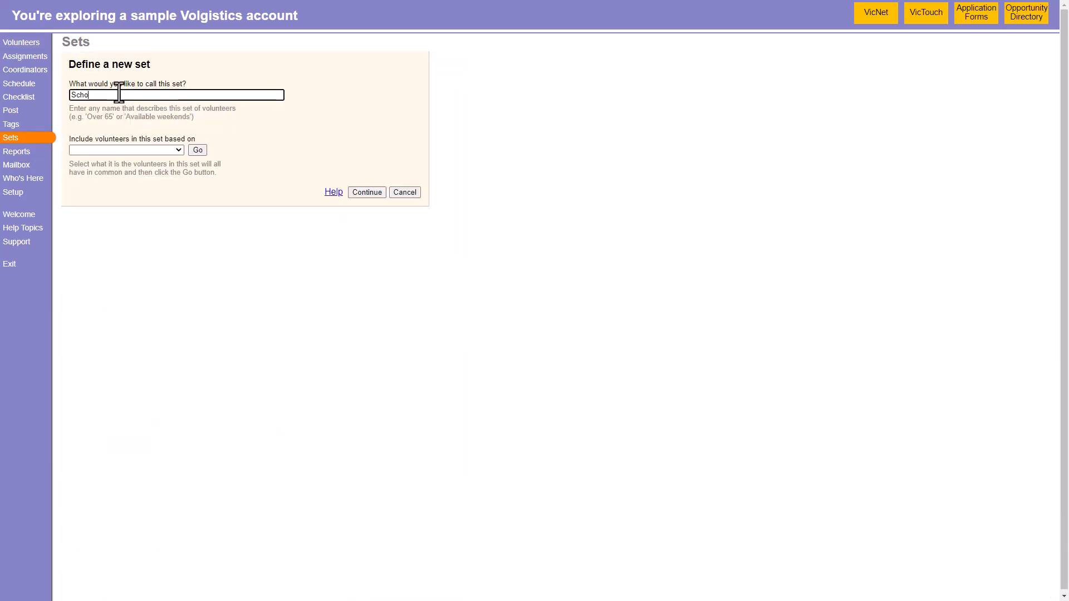
{"action": "left_click", "coordinate": [125, 149]}
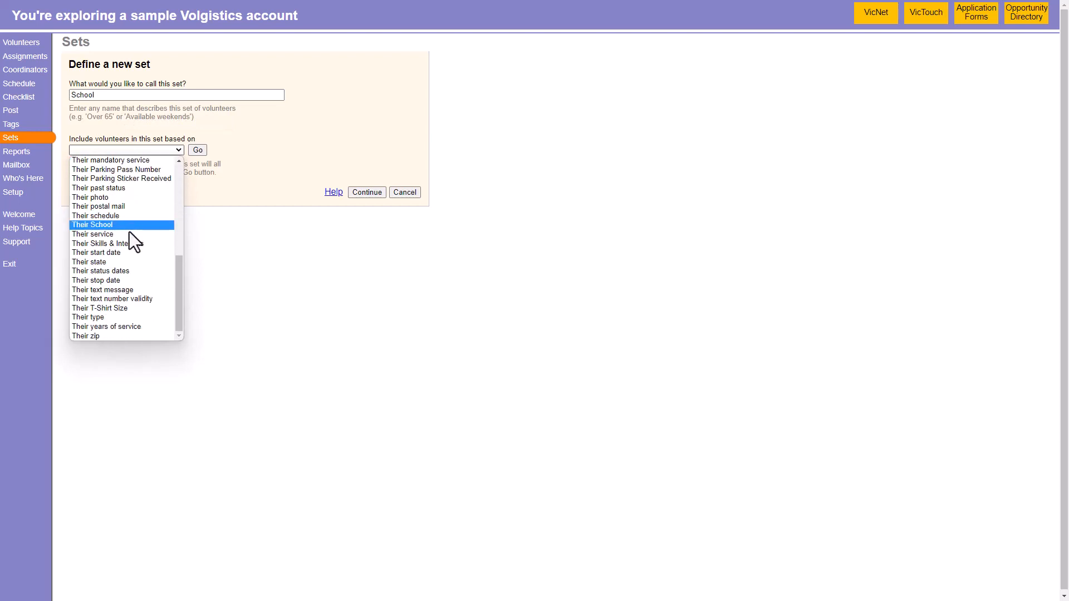
{"action": "left_click", "coordinate": [91, 225]}
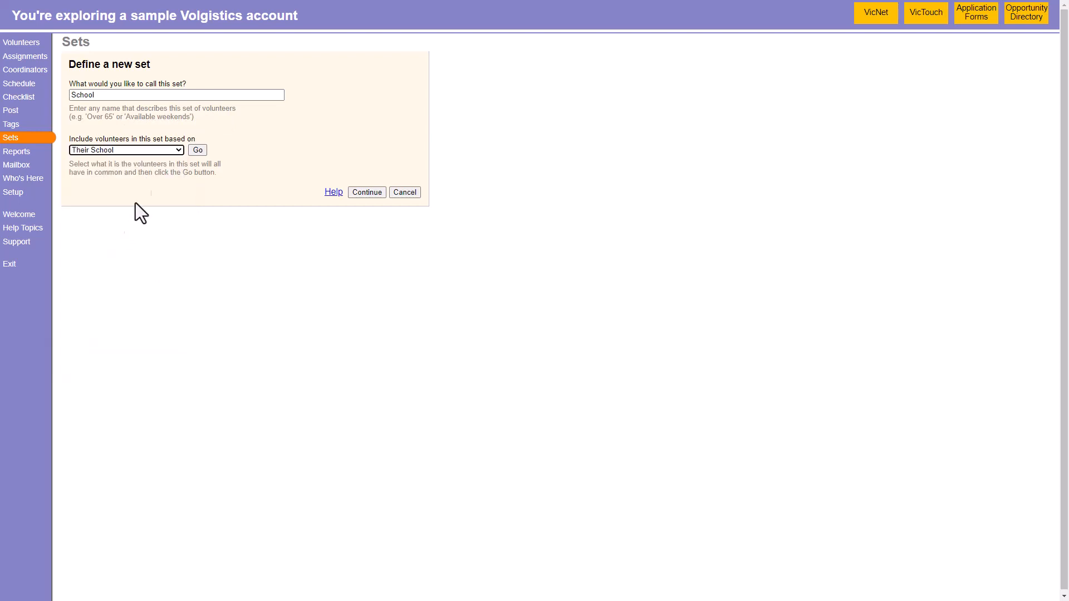
Step: Set the School rule to 'does not contain' with the value box left blank
{"action": "left_click", "coordinate": [197, 150]}
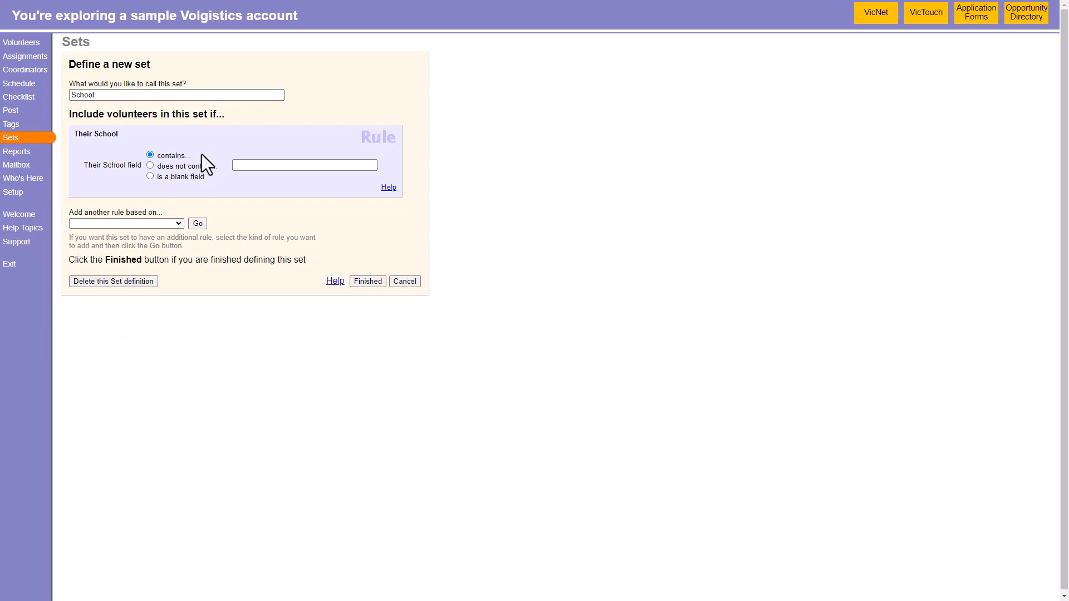
{"action": "left_click", "coordinate": [150, 165]}
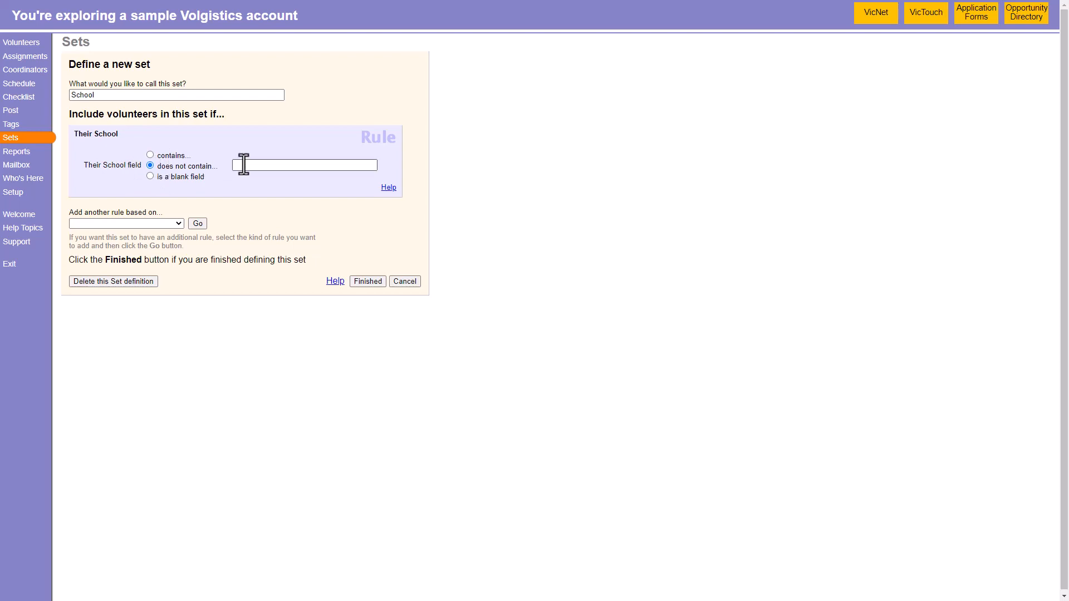
{"action": "mouse_move", "coordinate": [260, 187]}
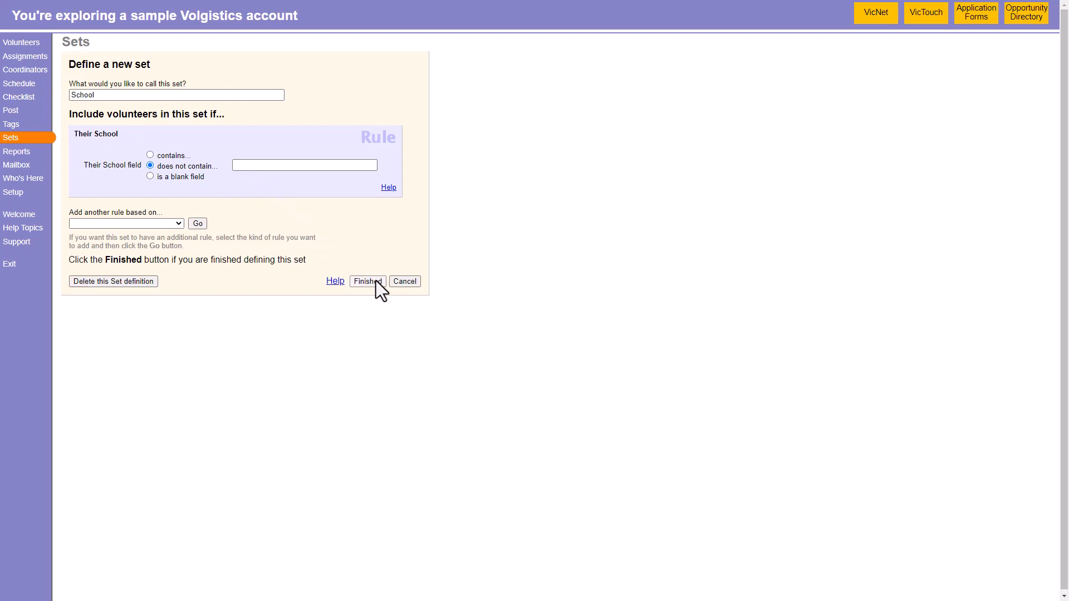
Step: Save the School set and show the Set filter choices on the Volunteers page
{"action": "left_click", "coordinate": [368, 280]}
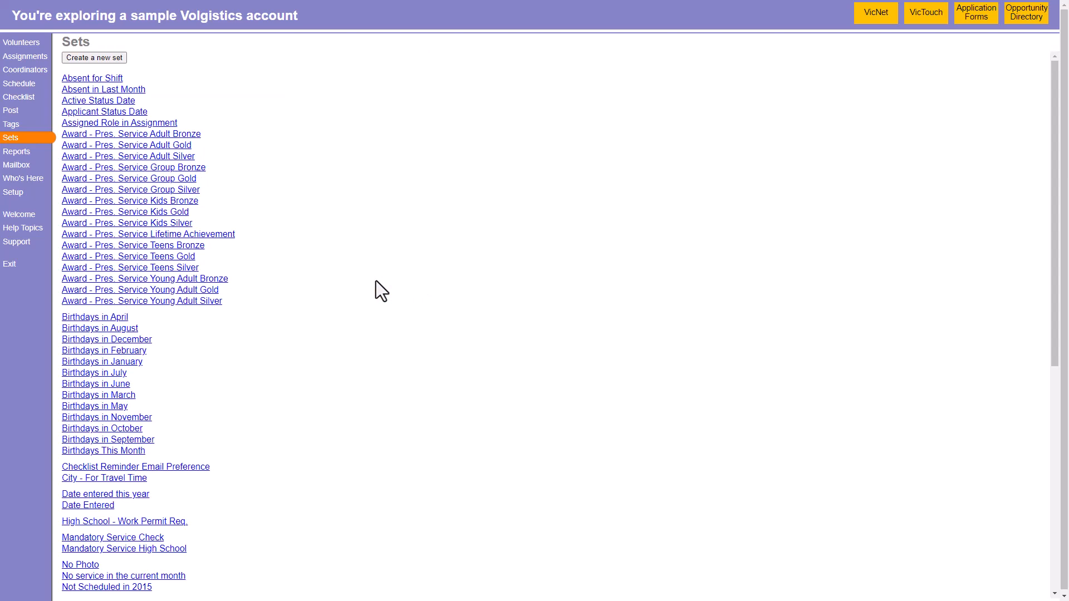
{"action": "mouse_move", "coordinate": [23, 42]}
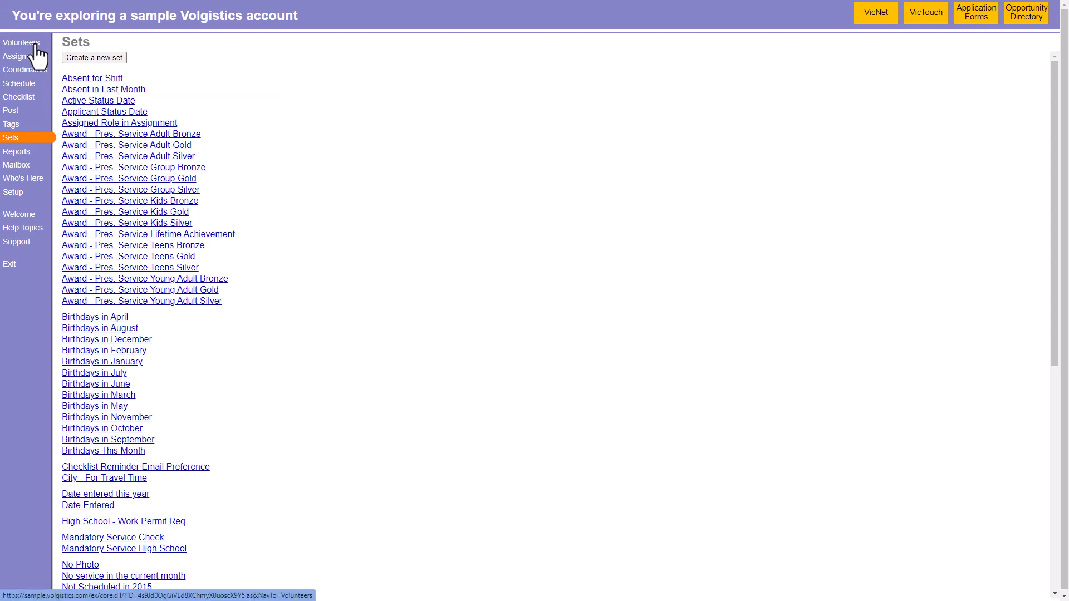
{"action": "left_click", "coordinate": [21, 43]}
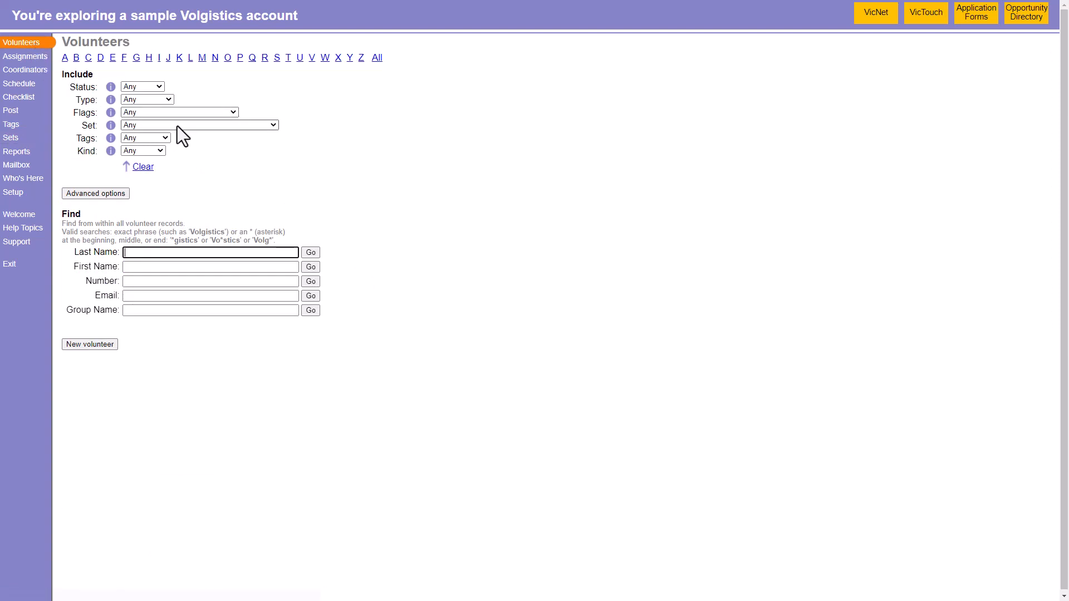
{"action": "left_click", "coordinate": [198, 125]}
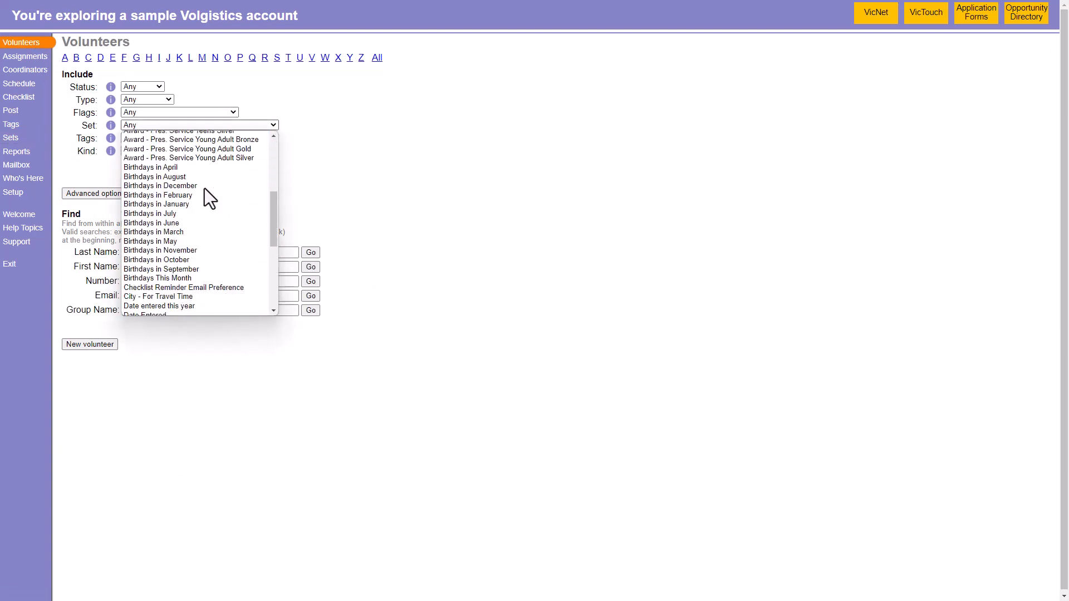